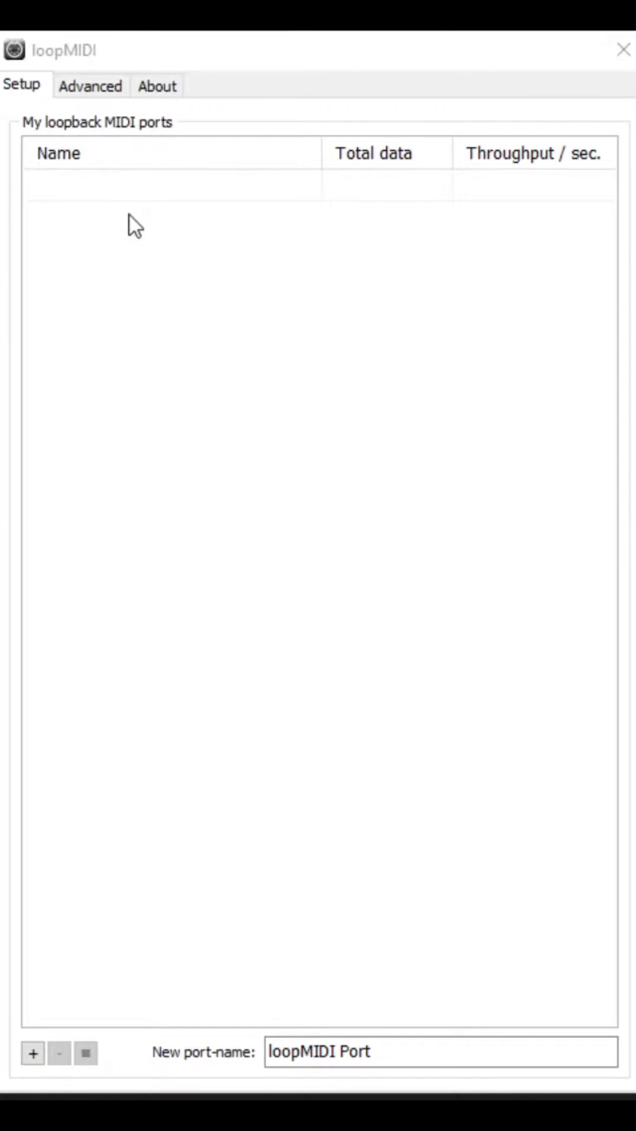
Enable and confirm the loopMIDI Port input settings in REAPER's preferences.
click(32, 1053)
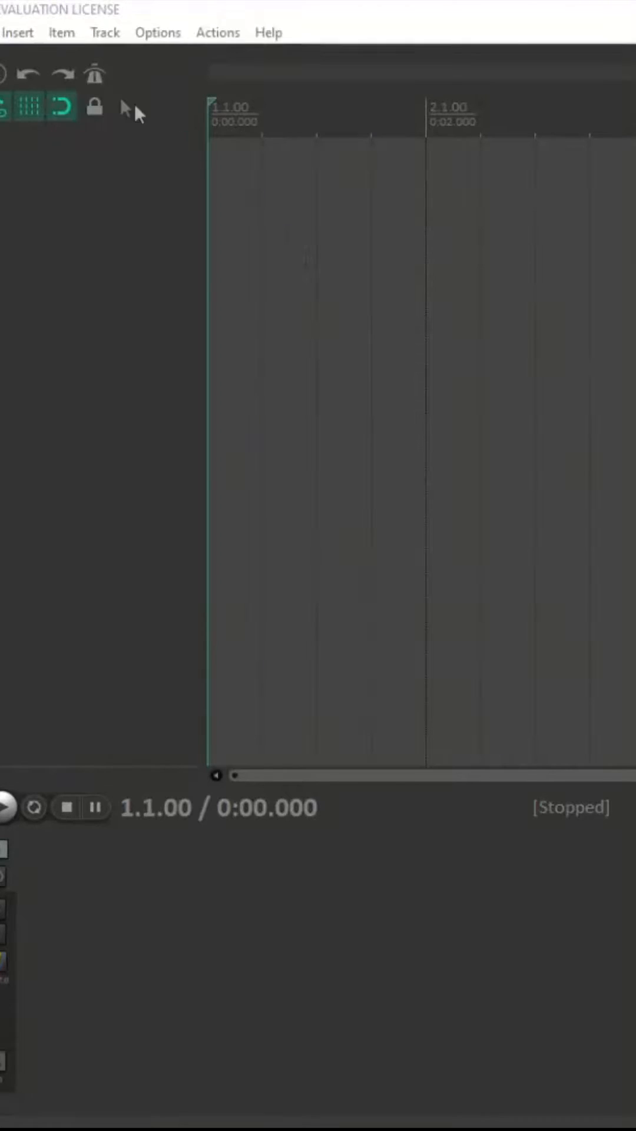
click(157, 32)
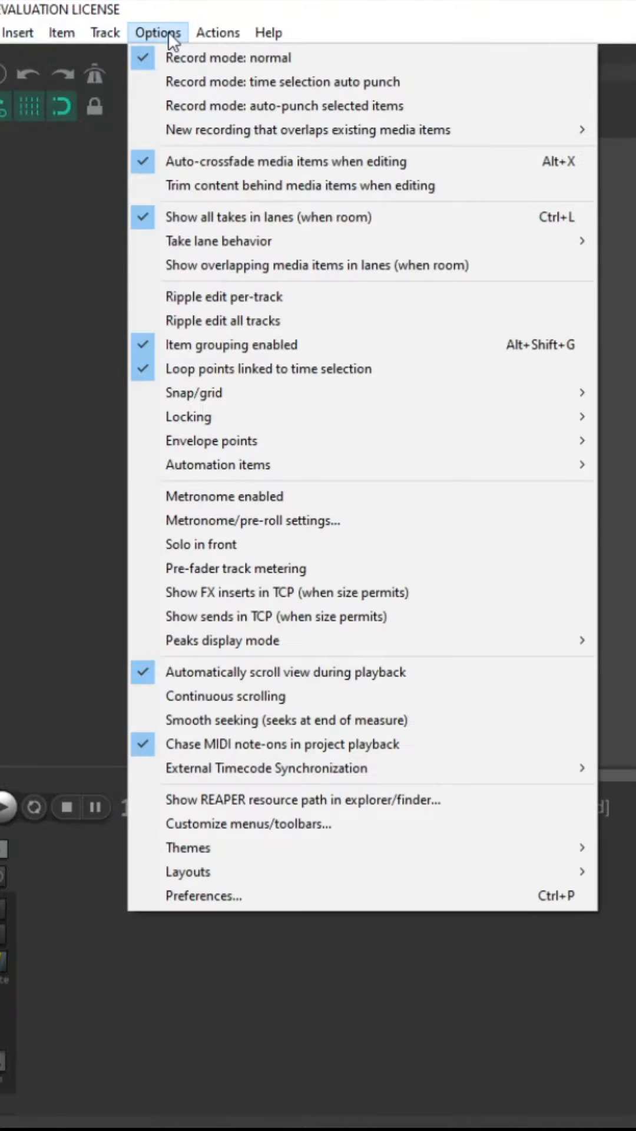
mouse_move(187, 871)
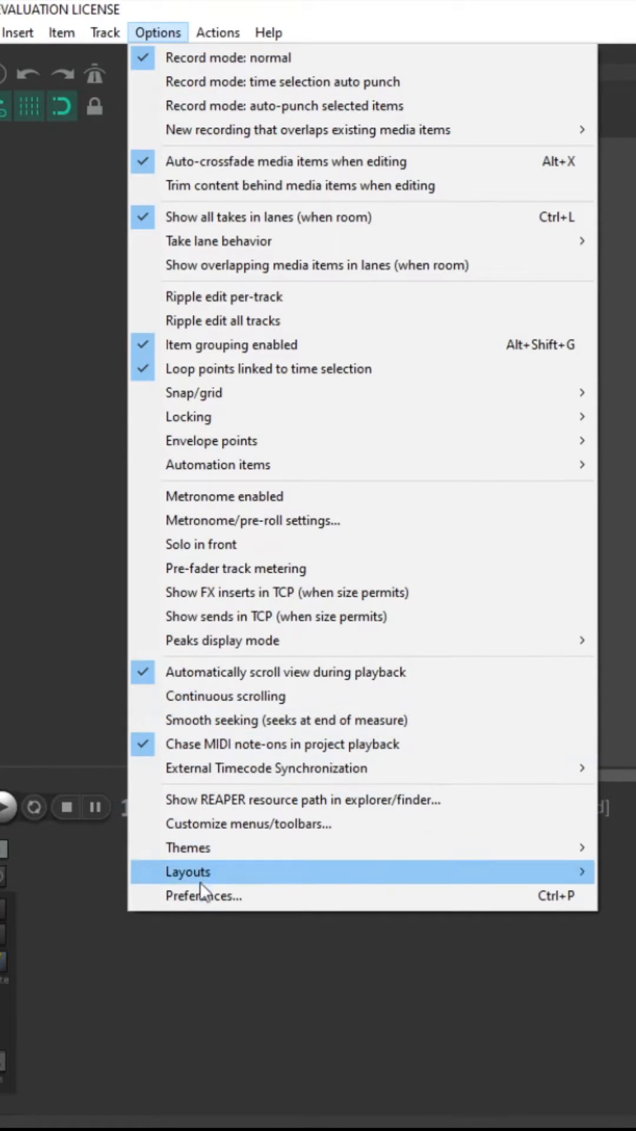
click(204, 896)
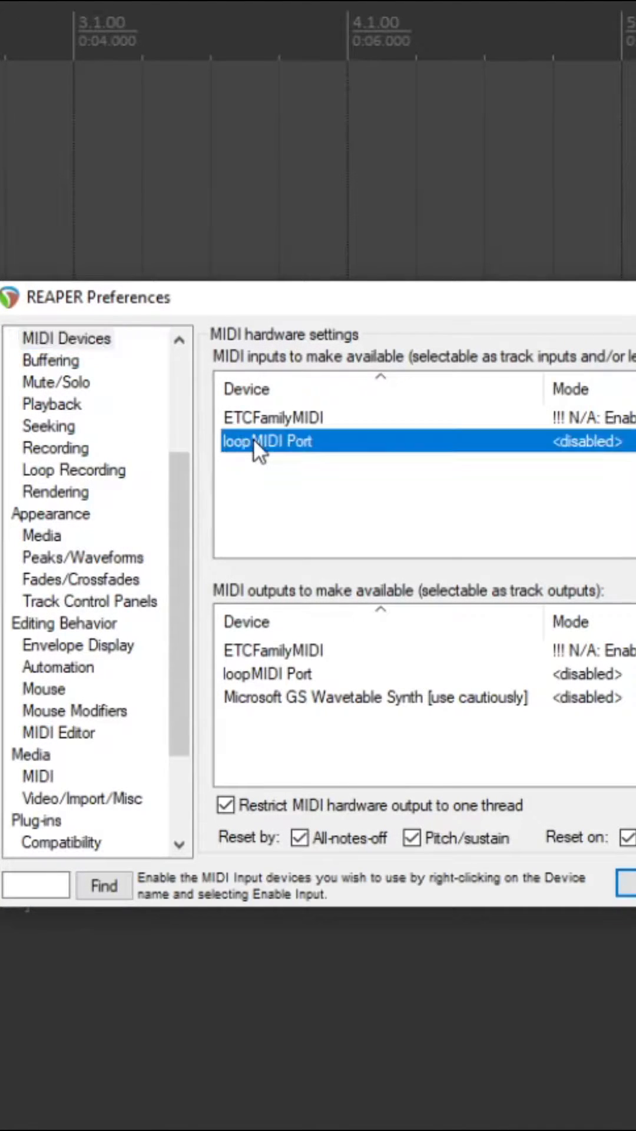
double_click(267, 441)
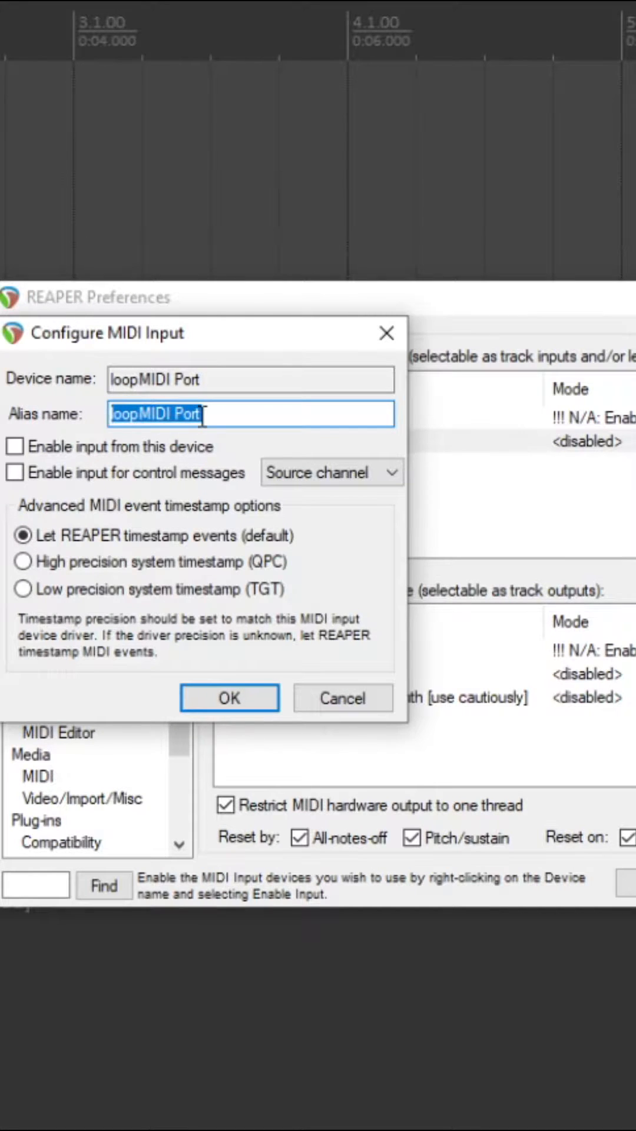
click(228, 698)
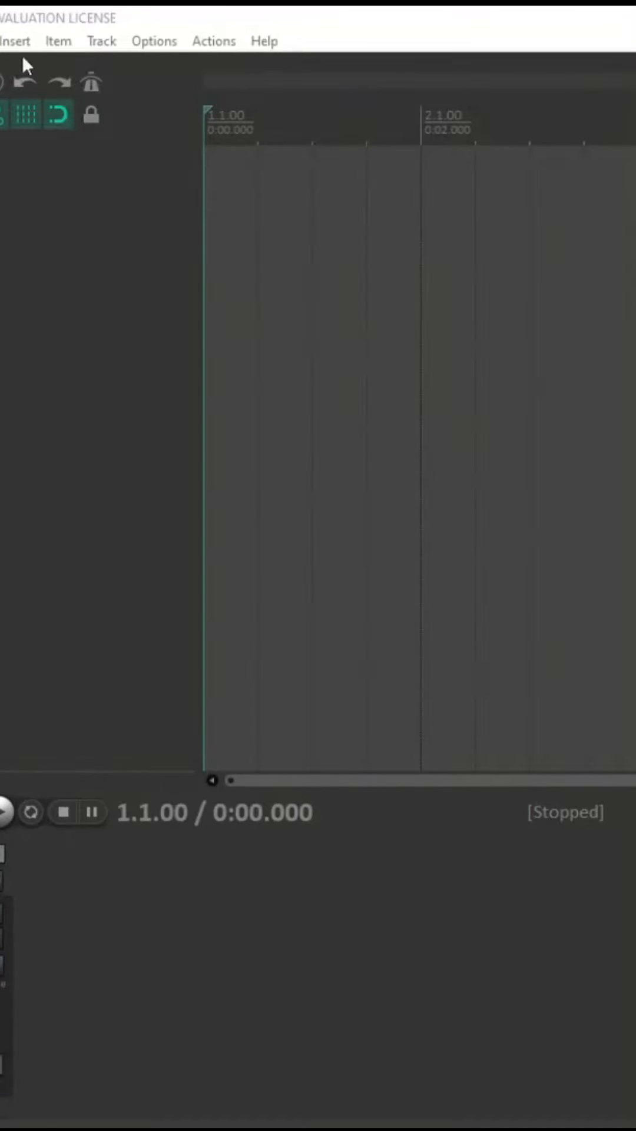
Insert an SMPTE Timecode Generator item set to Send MIDI (MTC).
click(14, 41)
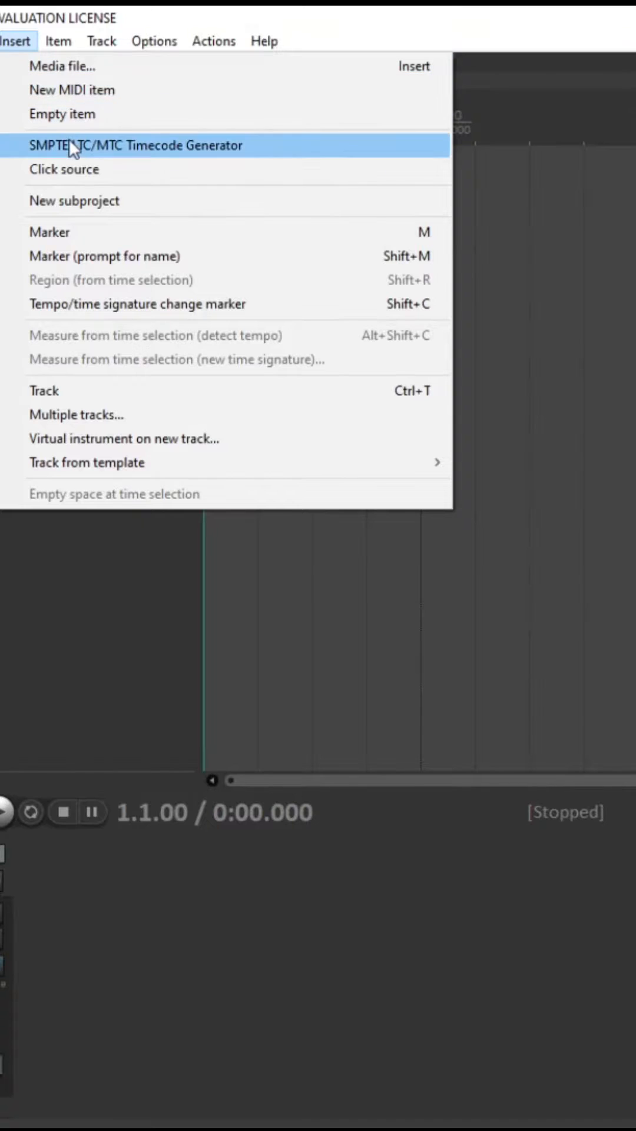
click(138, 145)
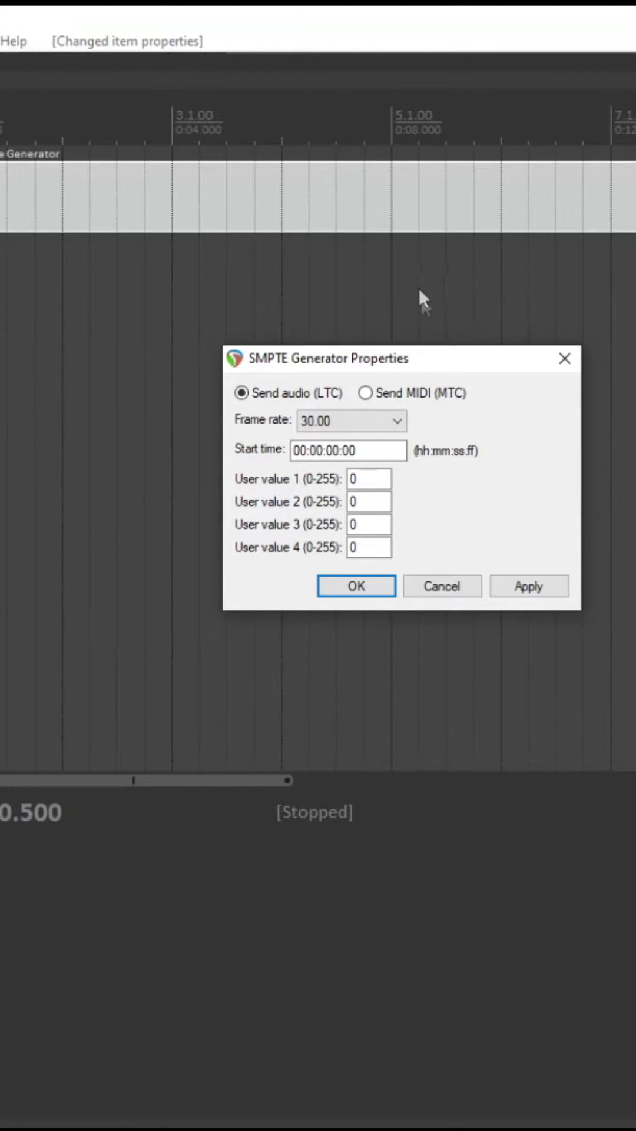
click(366, 392)
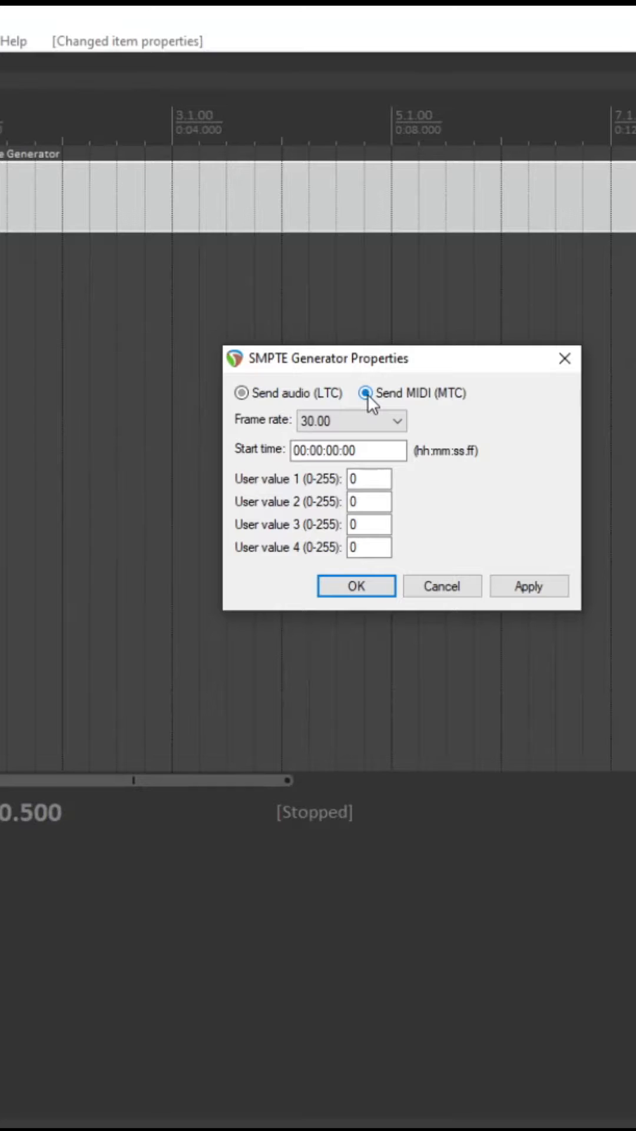
click(355, 585)
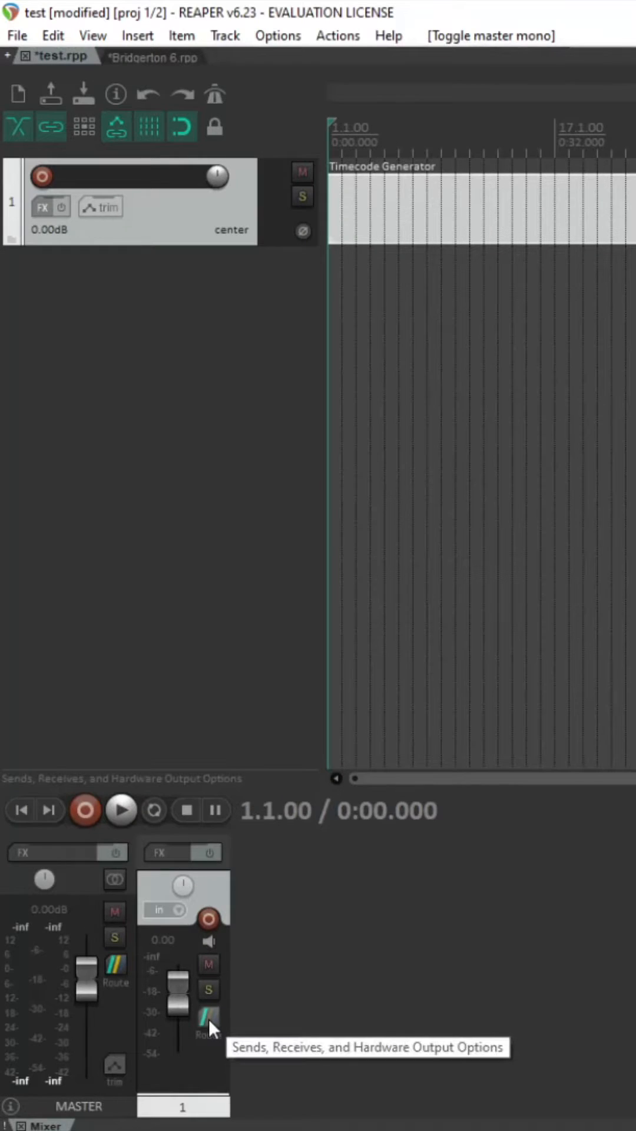
Open track 1's routing options, insert a Timecode Generator, and open its item menu.
click(209, 1021)
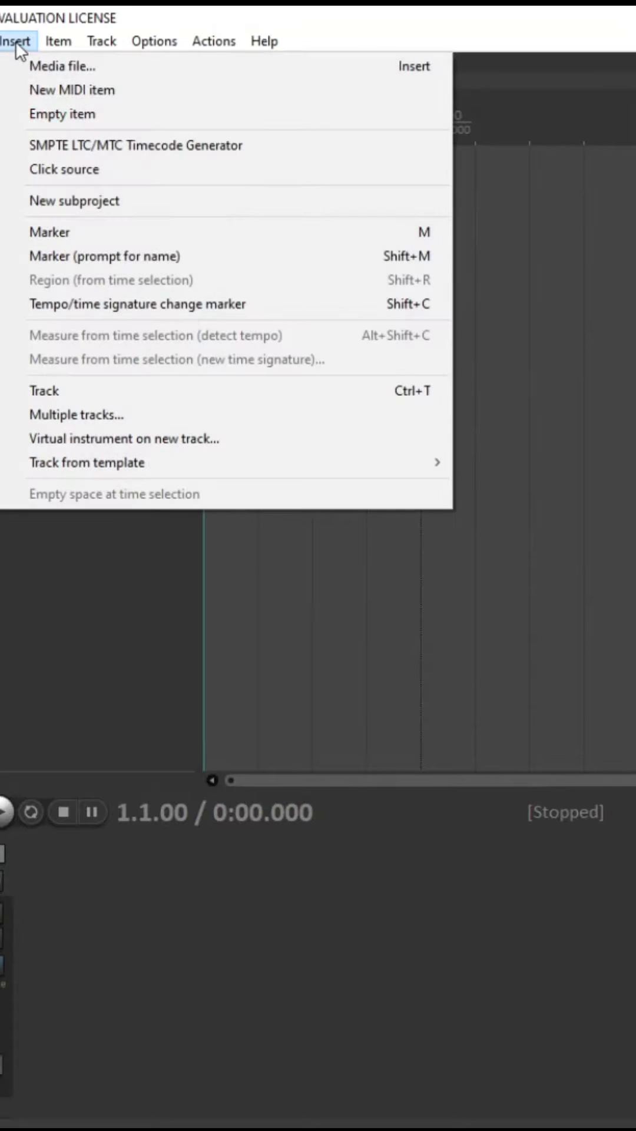
click(134, 145)
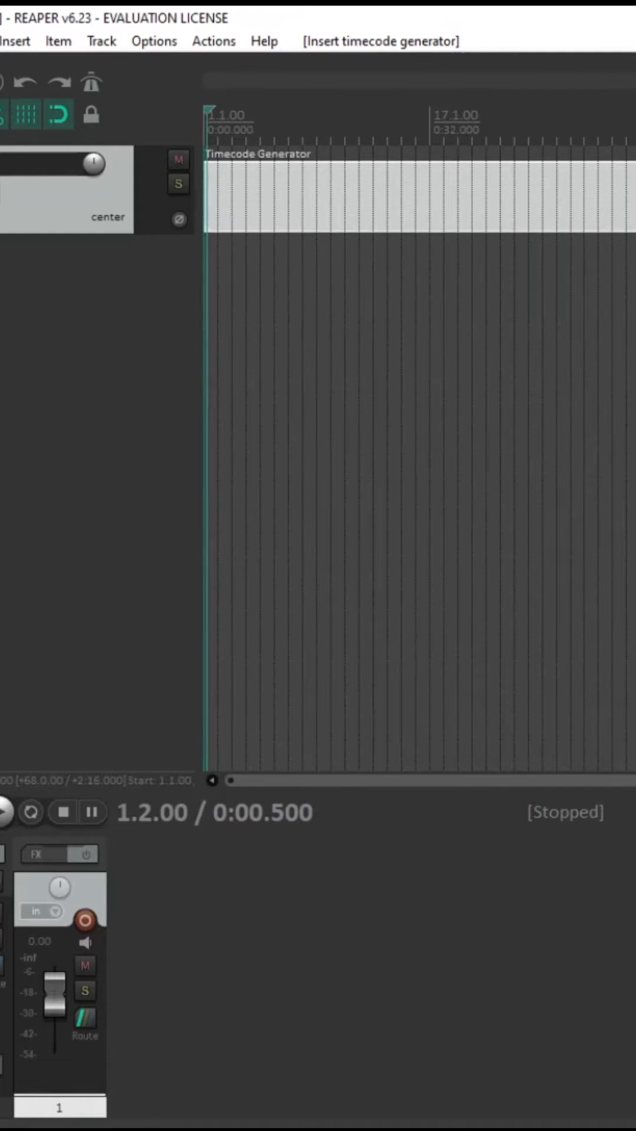
right_click(303, 195)
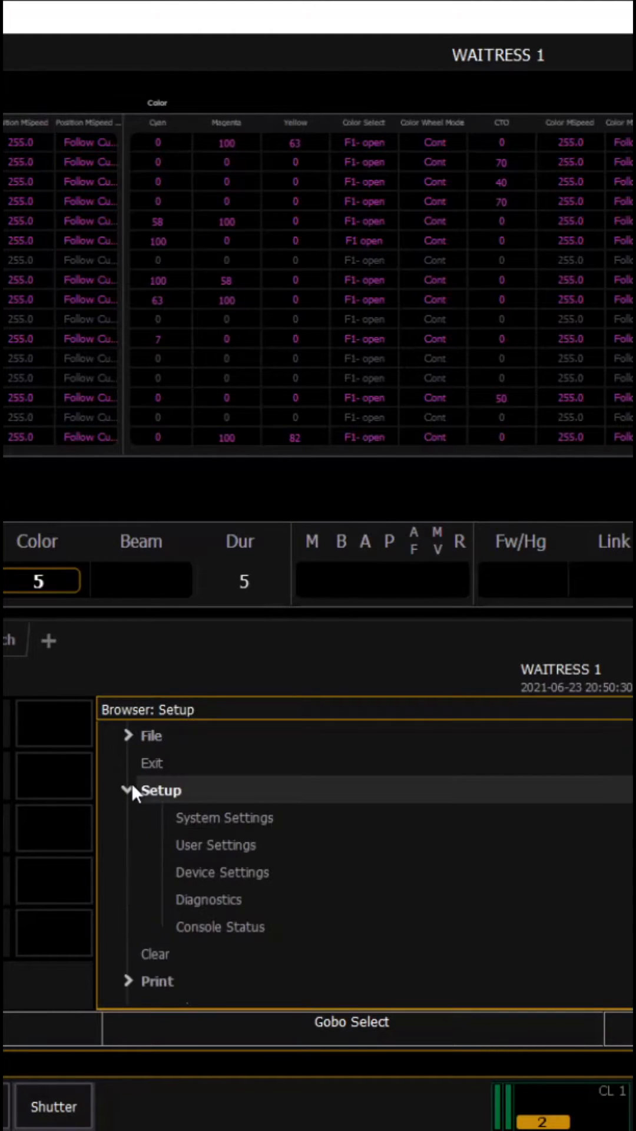
Expand the Setup section in the Eos Browser.
click(225, 818)
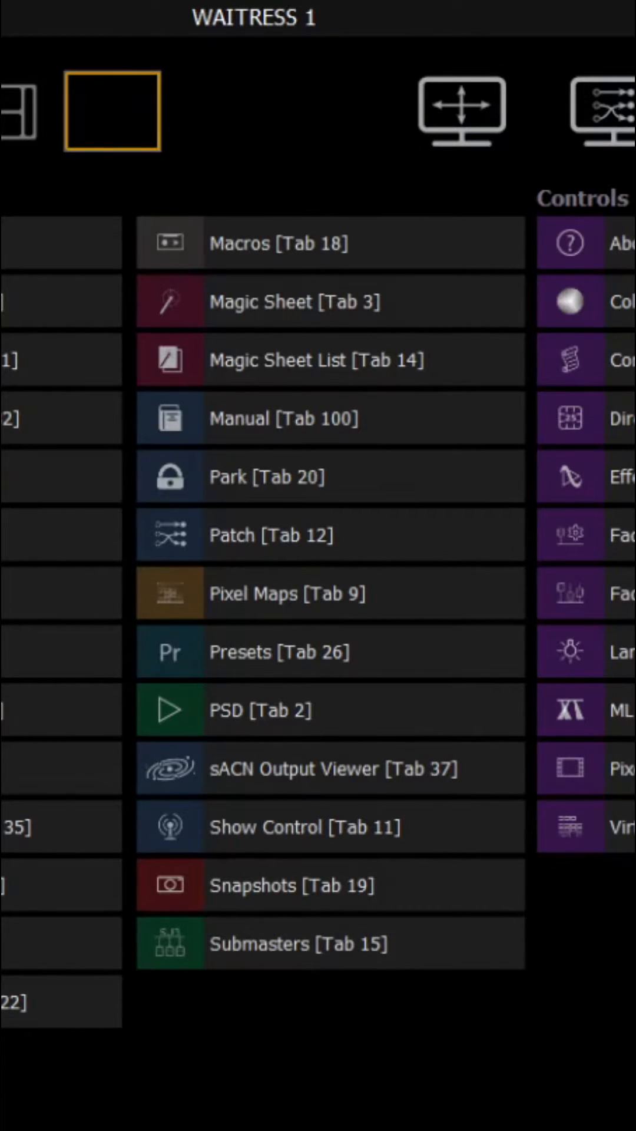
mouse_move(270, 710)
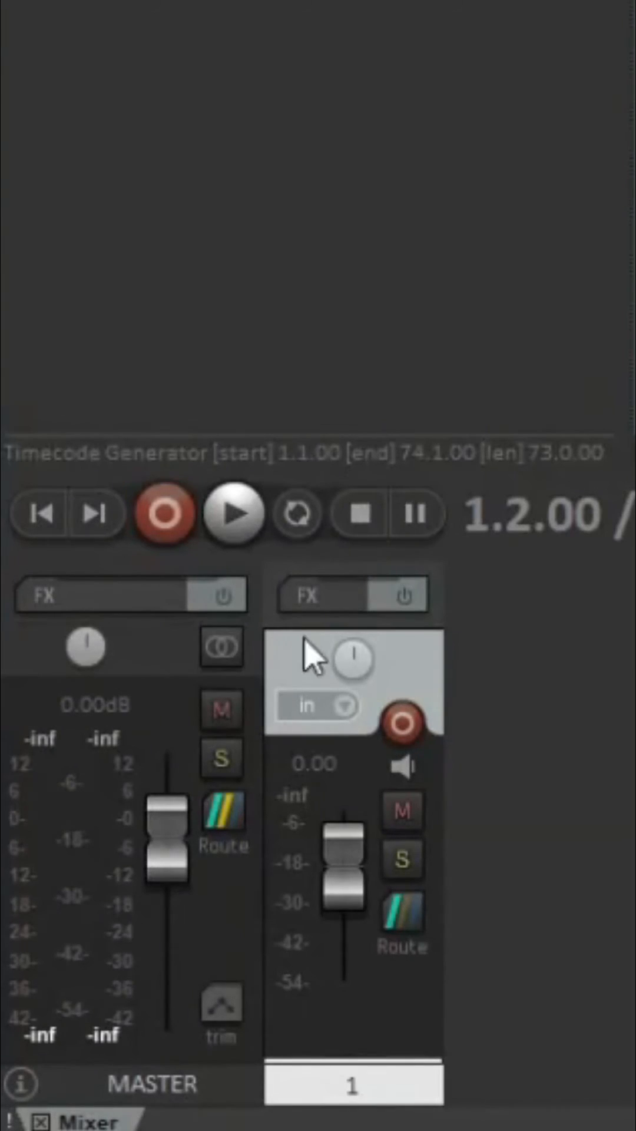
Select track 1's strip in the REAPER mixer.
click(233, 514)
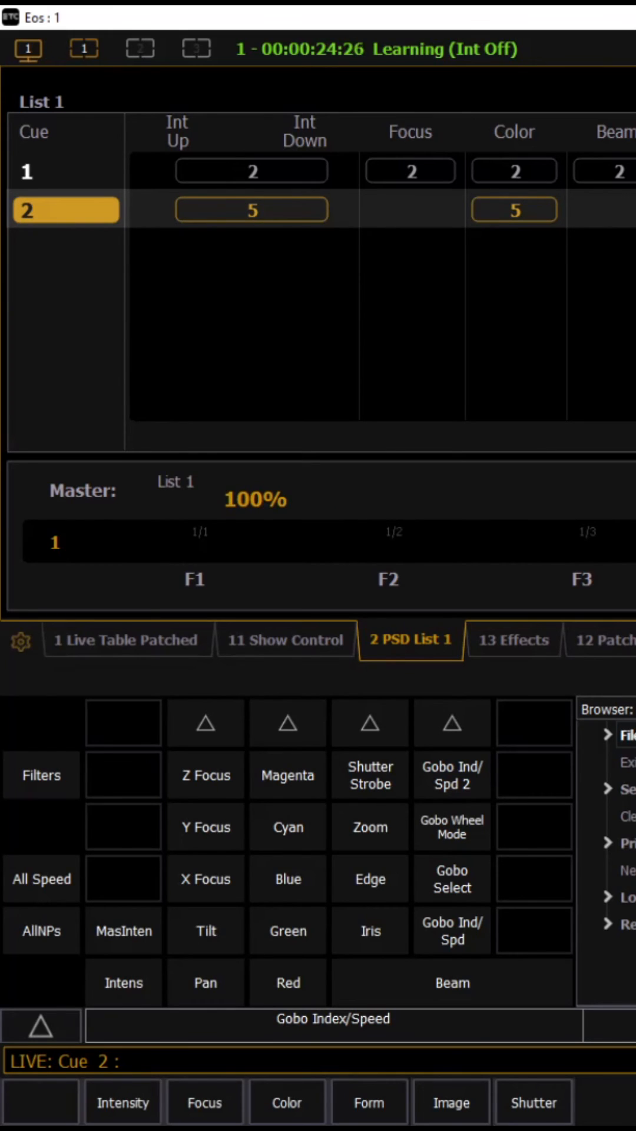
Review learned events on the Show Control tab, then return to PSD List 1.
click(285, 640)
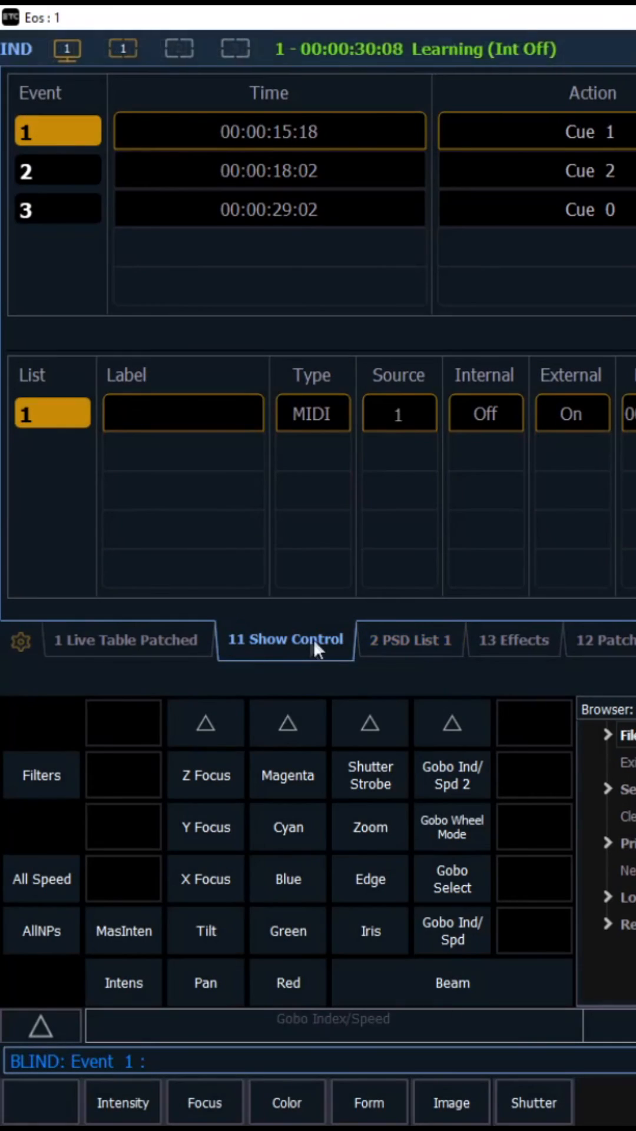
click(410, 640)
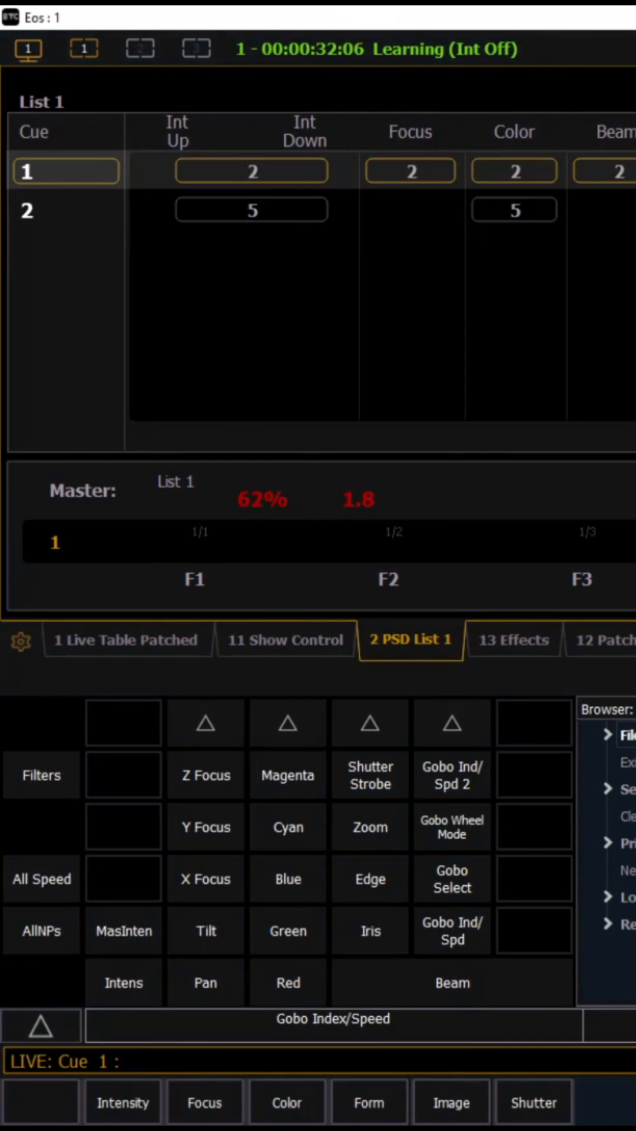